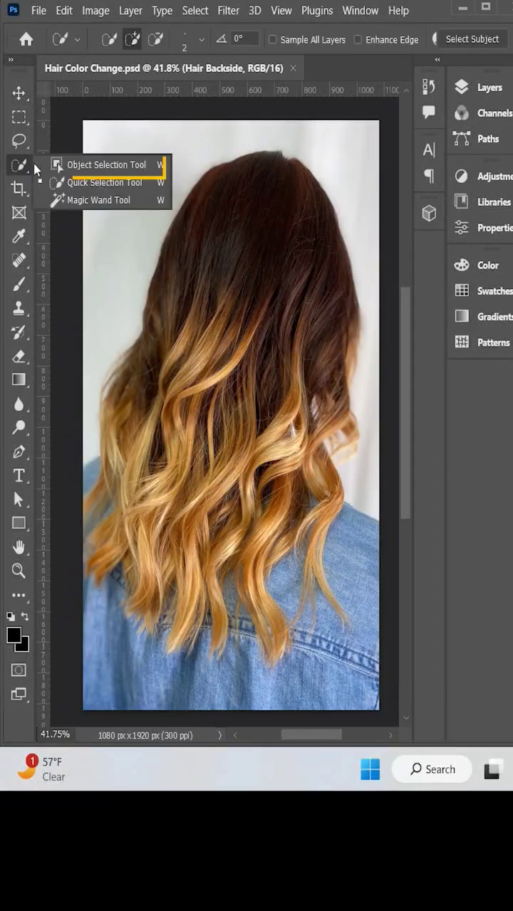
# - Lasso the hair with the Object Selection Tool and open Select and Mask
pyautogui.click(107, 164)
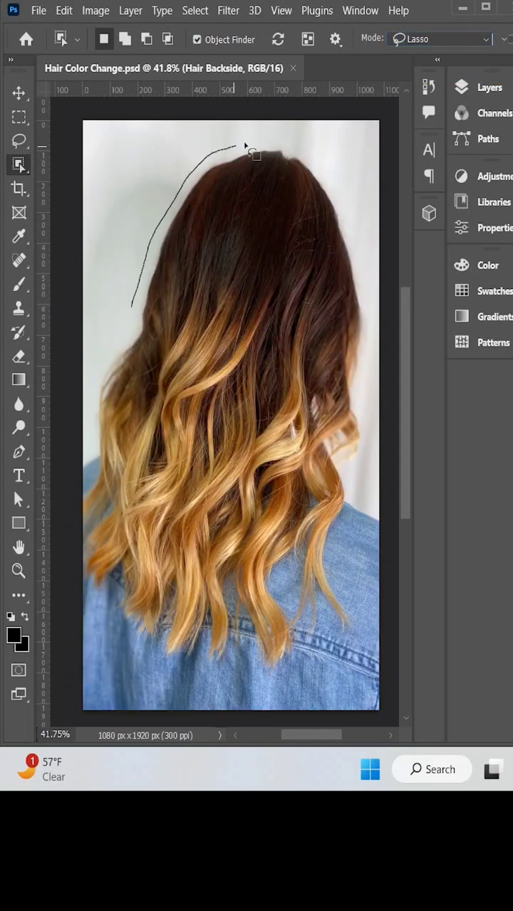
pyautogui.moveTo(246, 146); pyautogui.dragTo(78, 523)
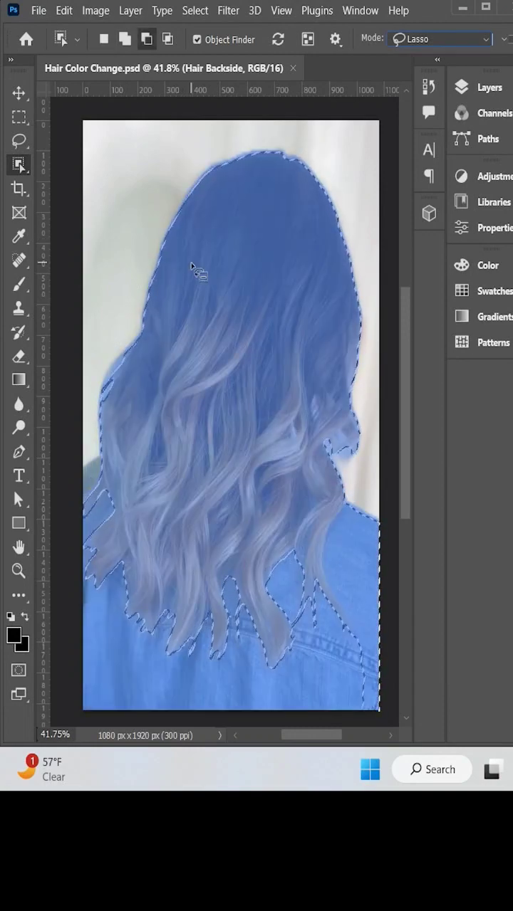
pyautogui.rightClick(199, 267)
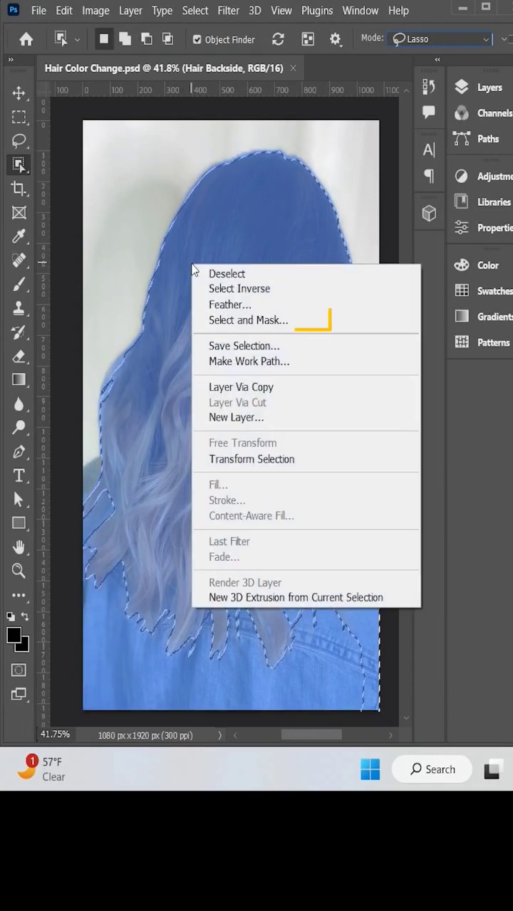
pyautogui.click(248, 320)
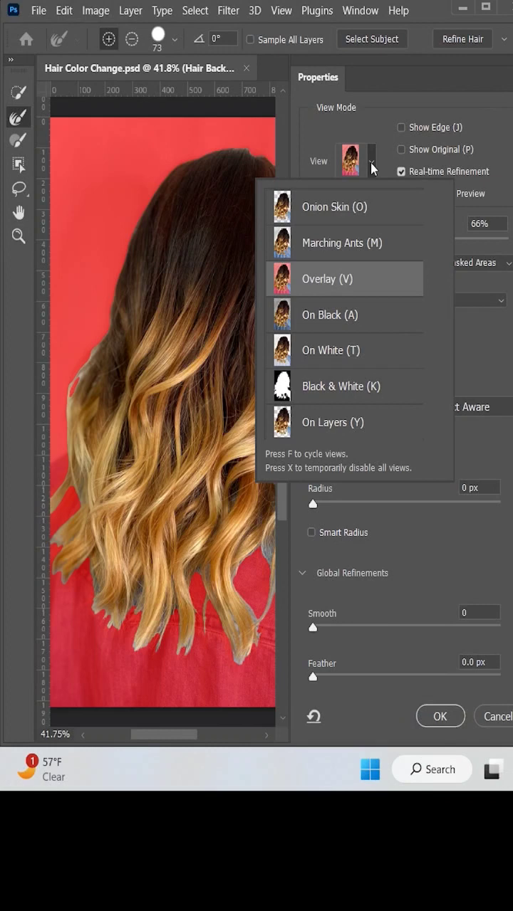
# - Refine the hair edges in Overlay view and output them to a new layer
pyautogui.click(370, 161)
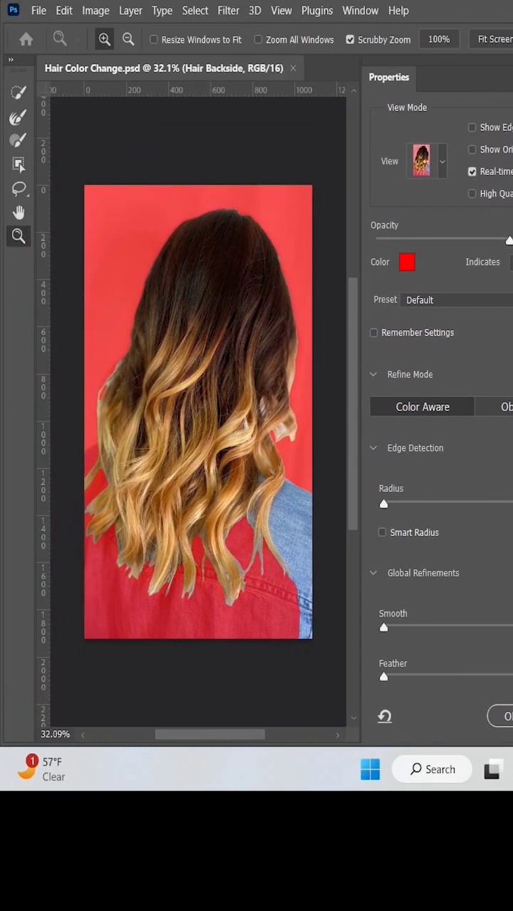
pyautogui.click(18, 117)
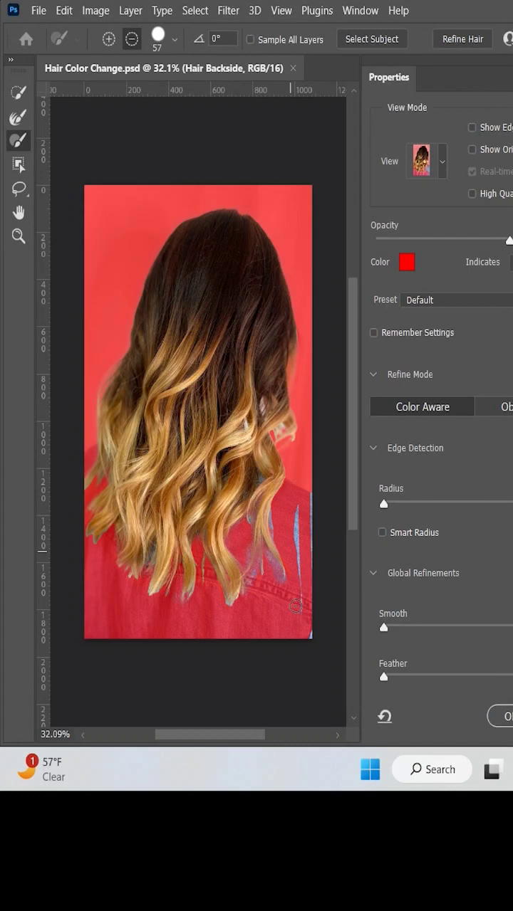
pyautogui.click(466, 673)
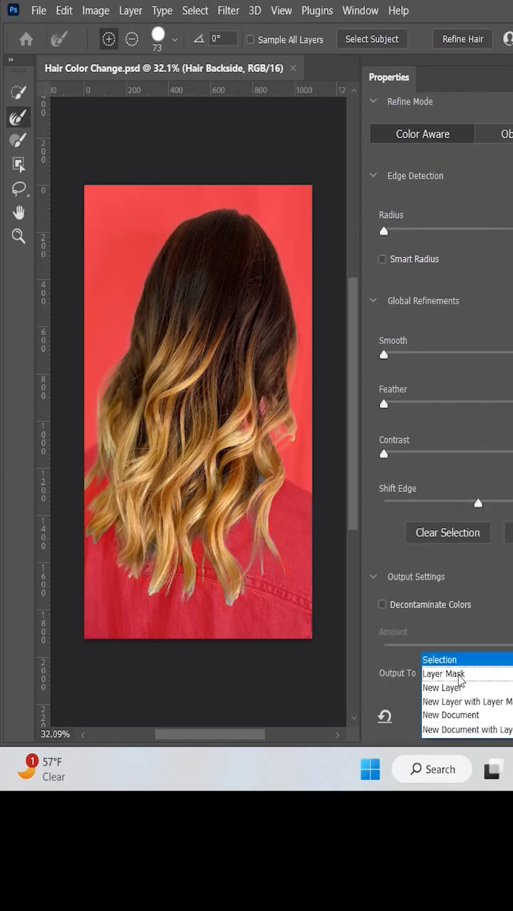
pyautogui.click(441, 688)
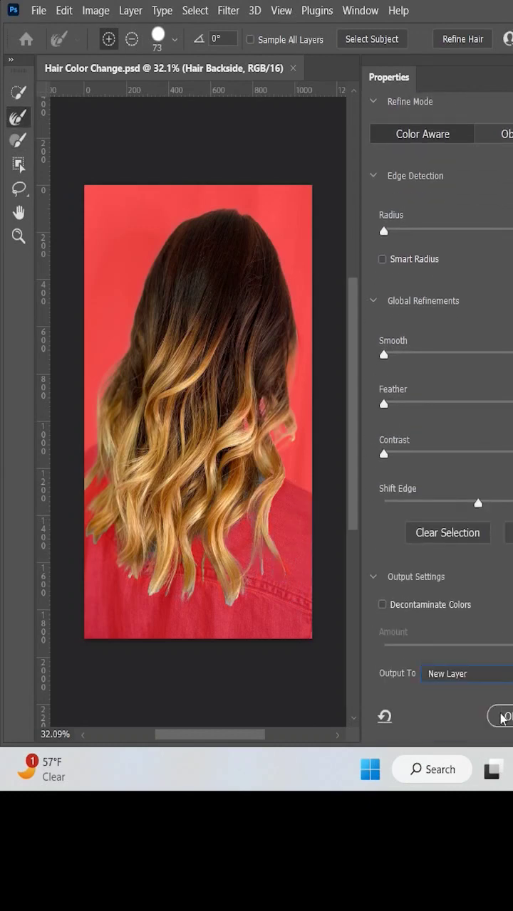
pyautogui.click(502, 716)
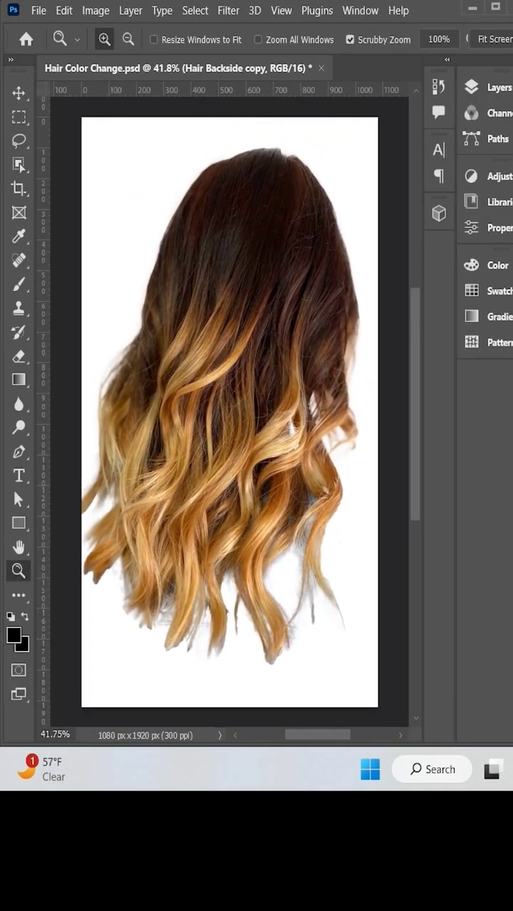
# - In the Layers panel, hide the original photo and open the gradient layer's blend modes
pyautogui.click(478, 86)
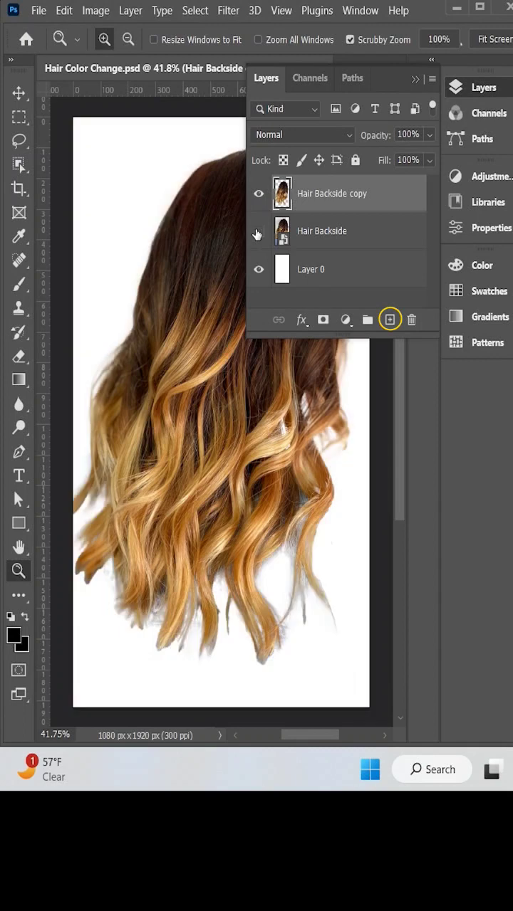
pyautogui.click(390, 319)
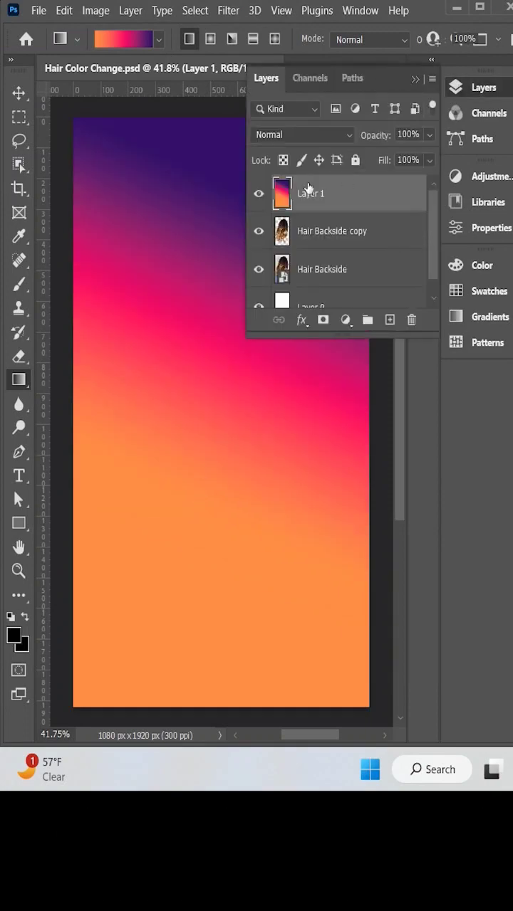
pyautogui.click(302, 135)
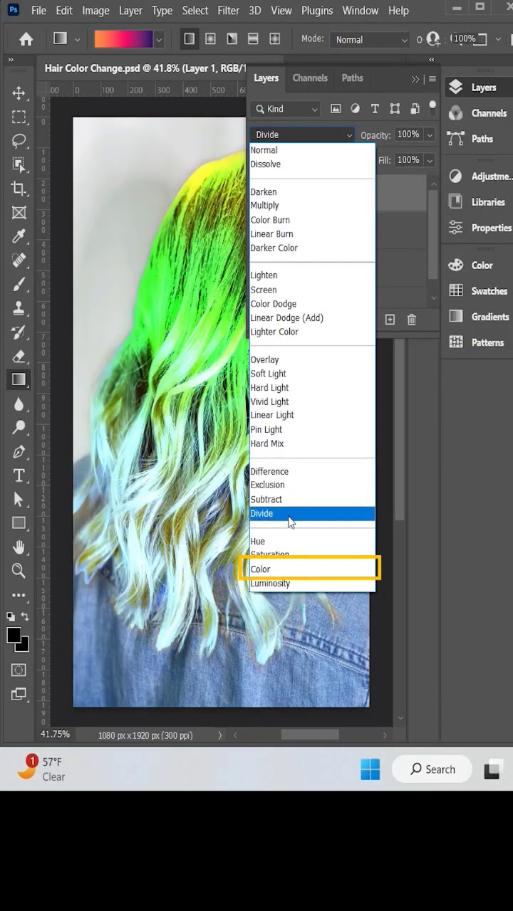